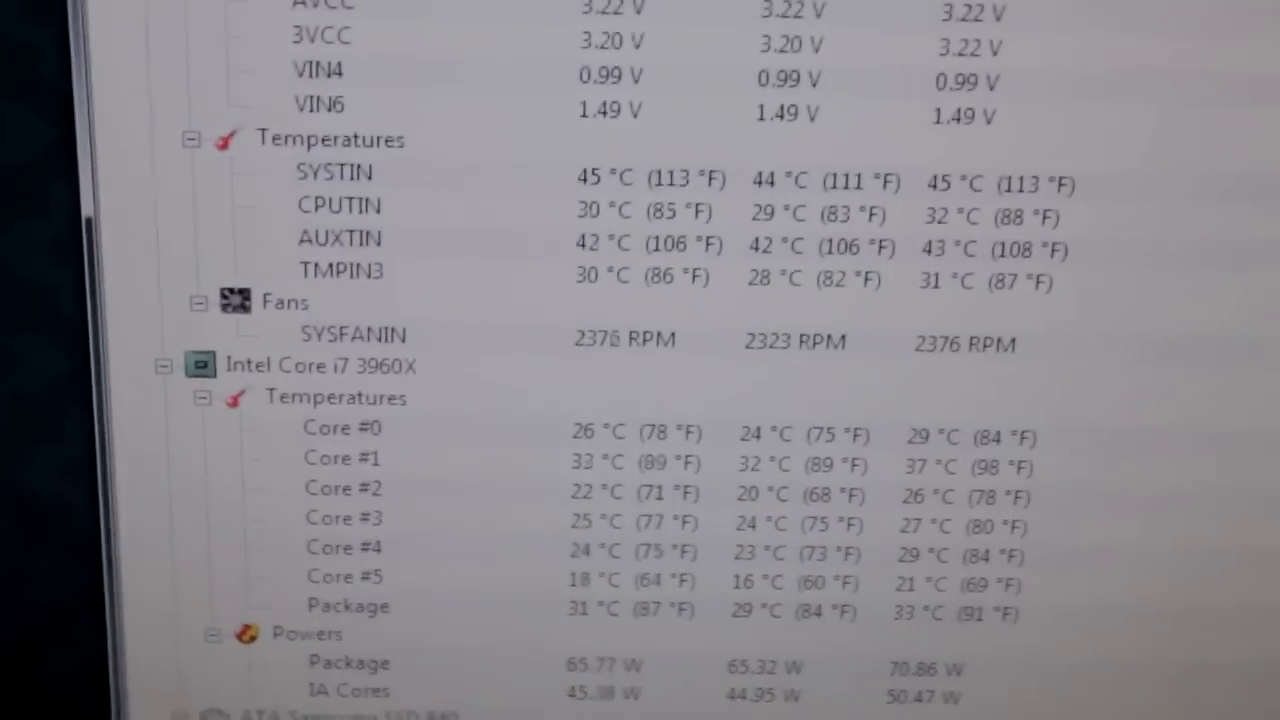
scroll("down", 3)
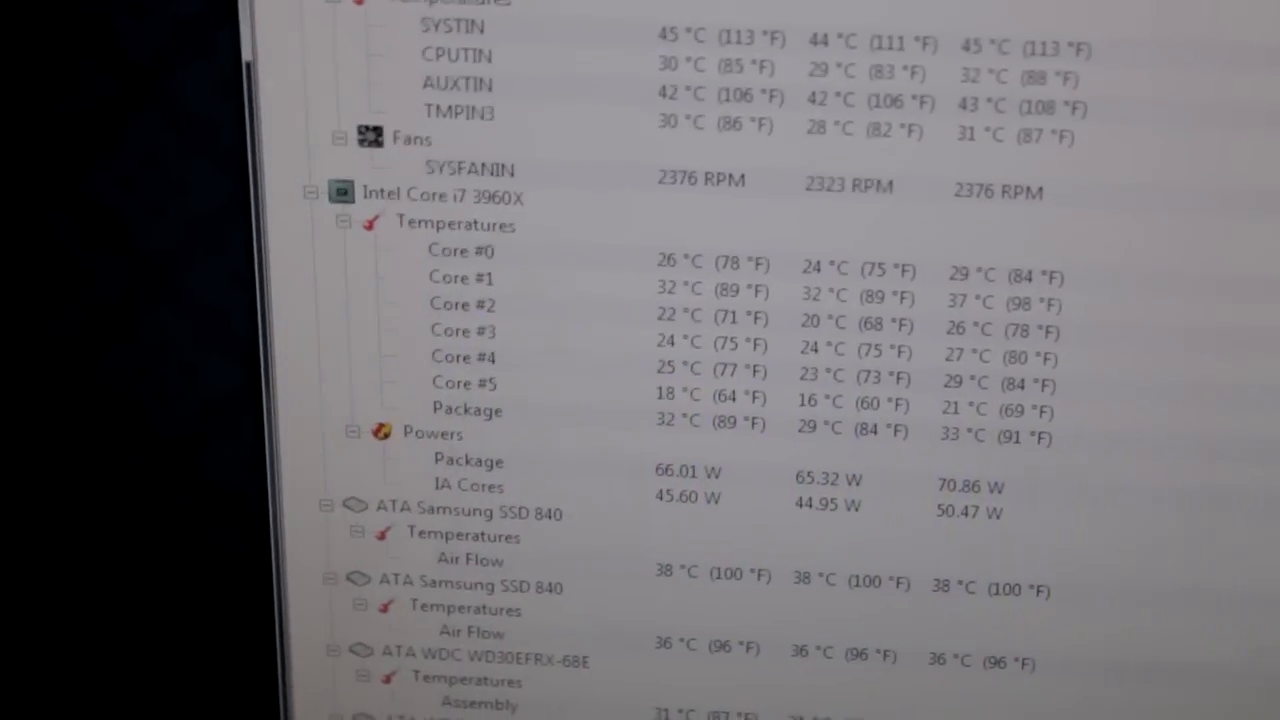
scroll("up", 3)
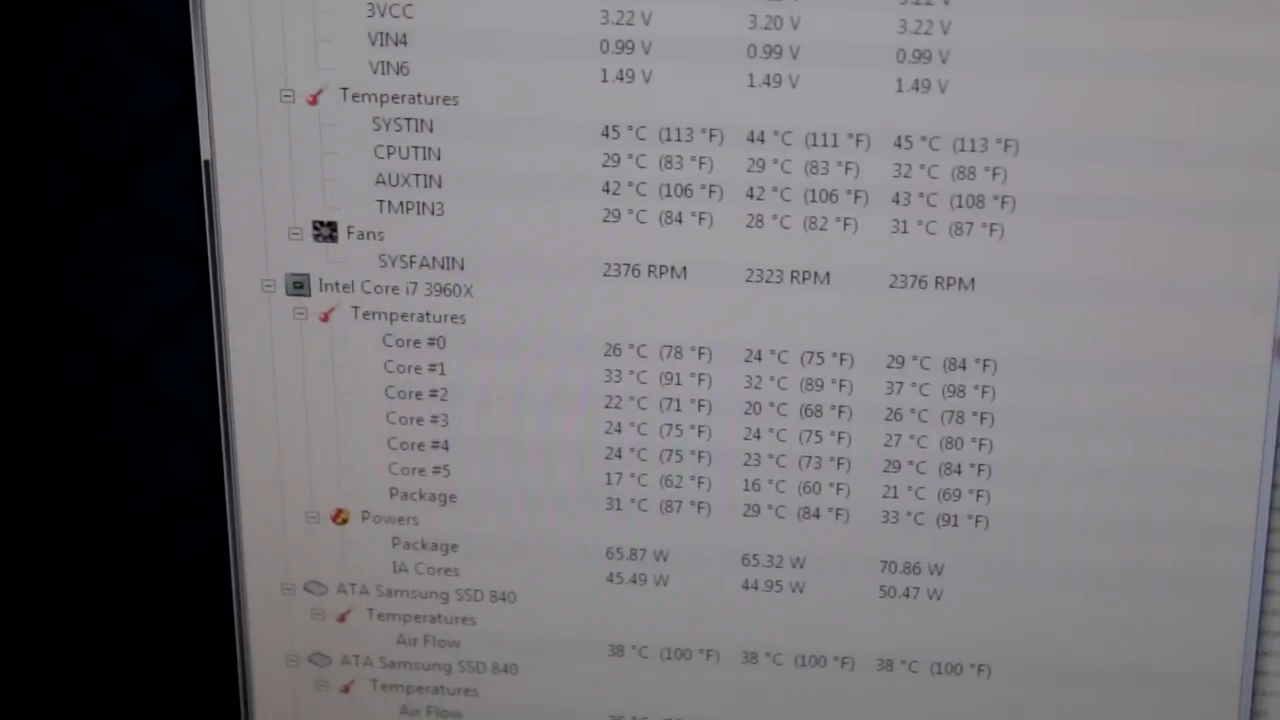
scroll("down", 3)
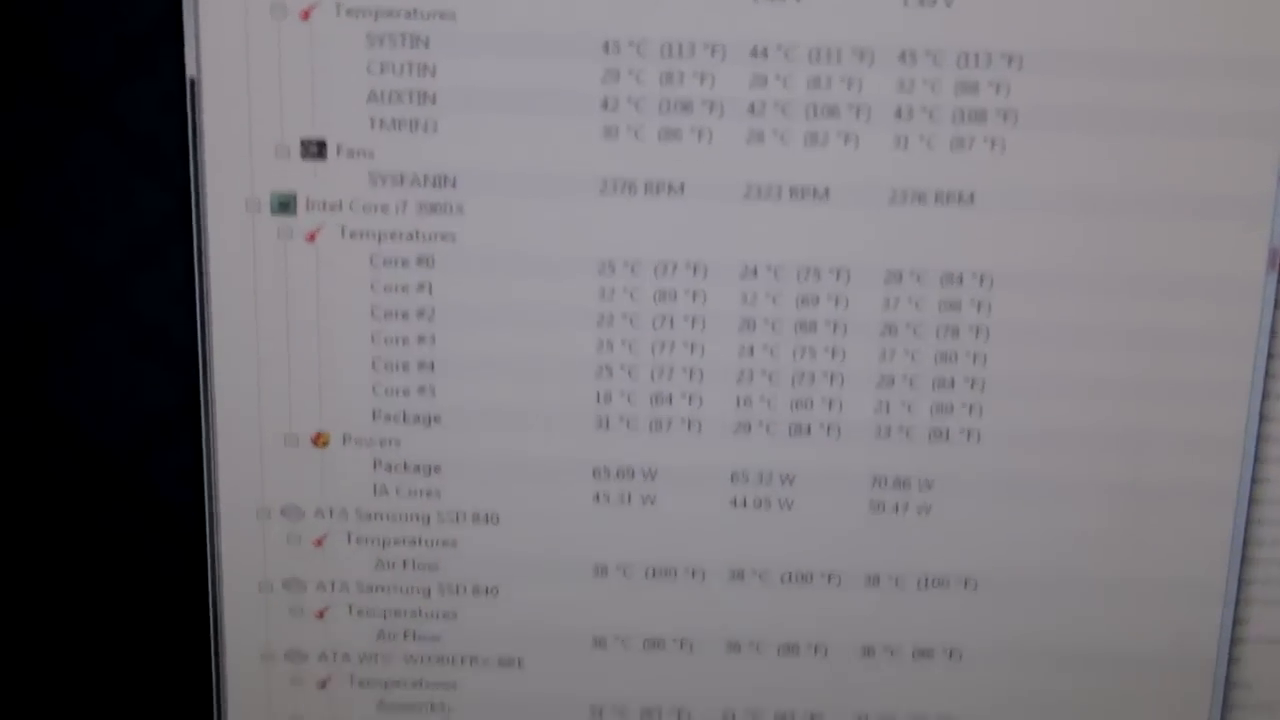
scroll("down", 3)
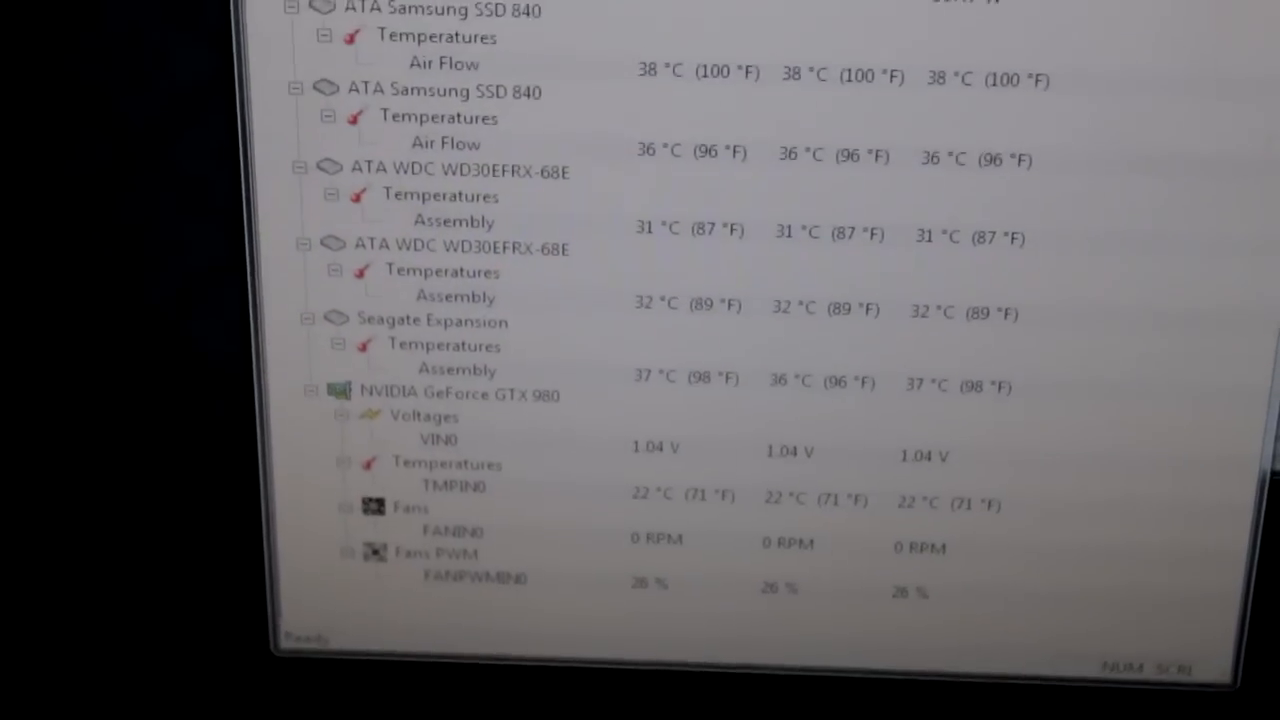
scroll("up", 3)
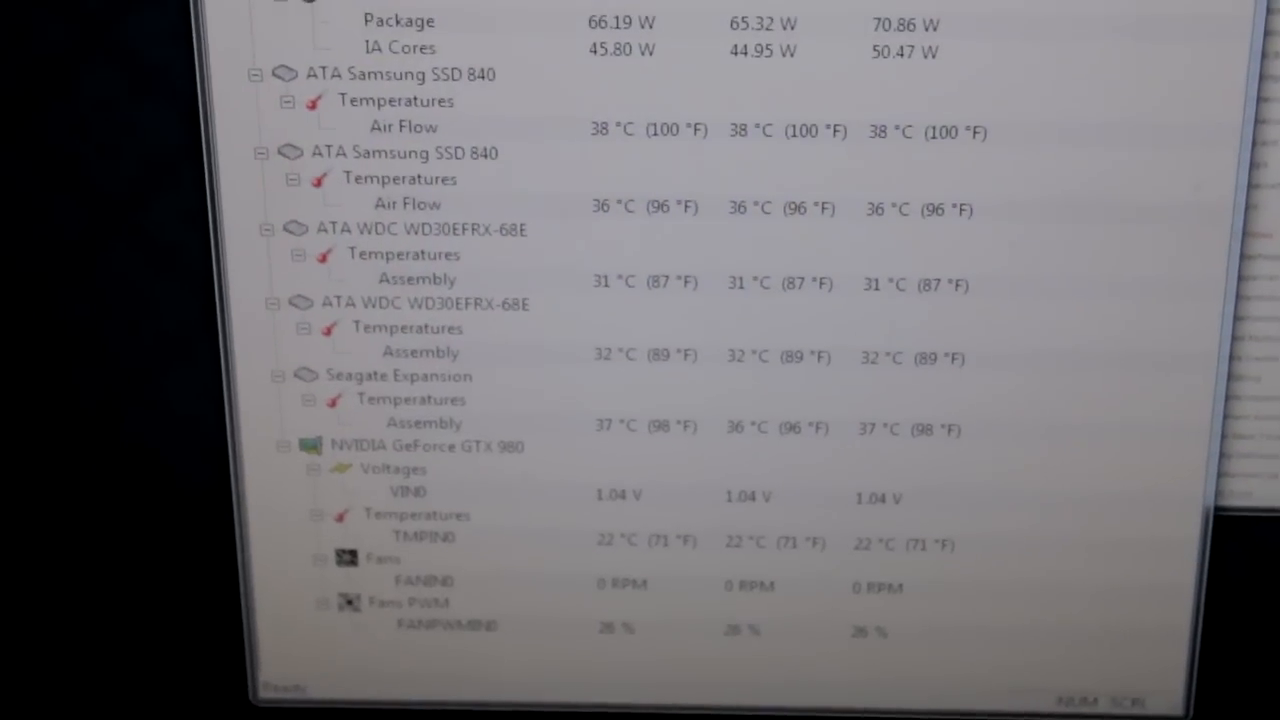
scroll("down", 3)
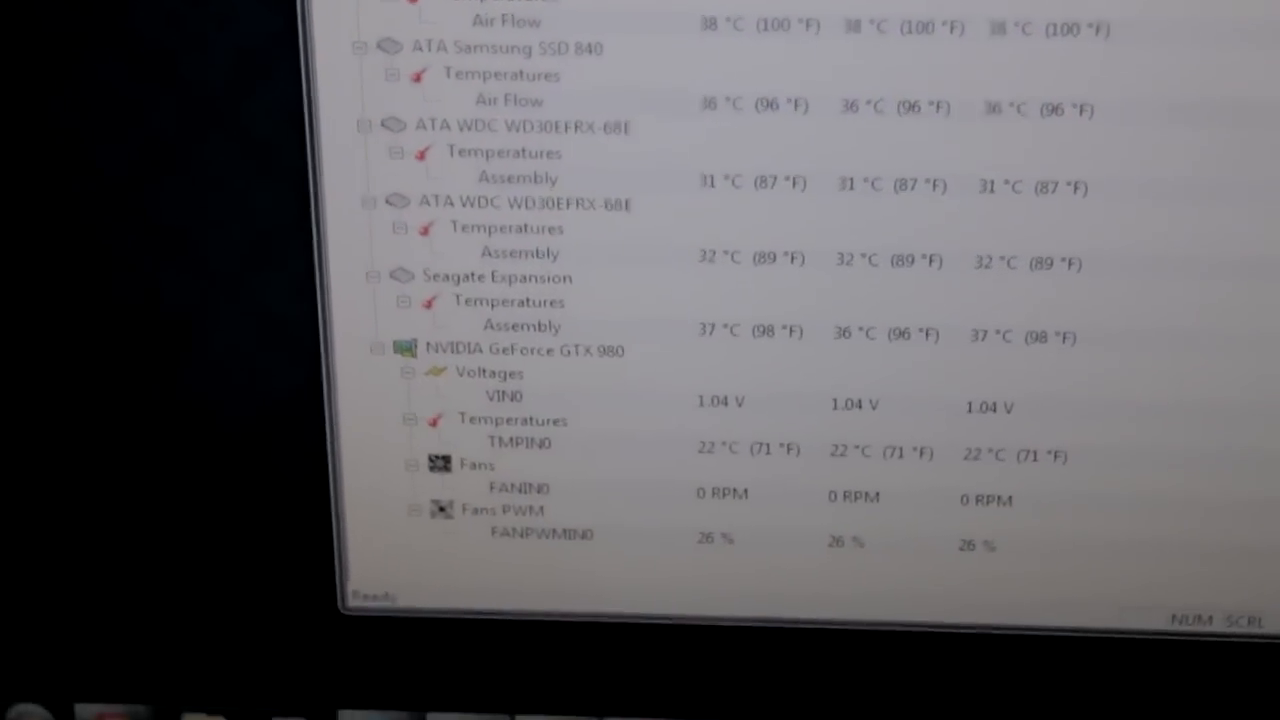